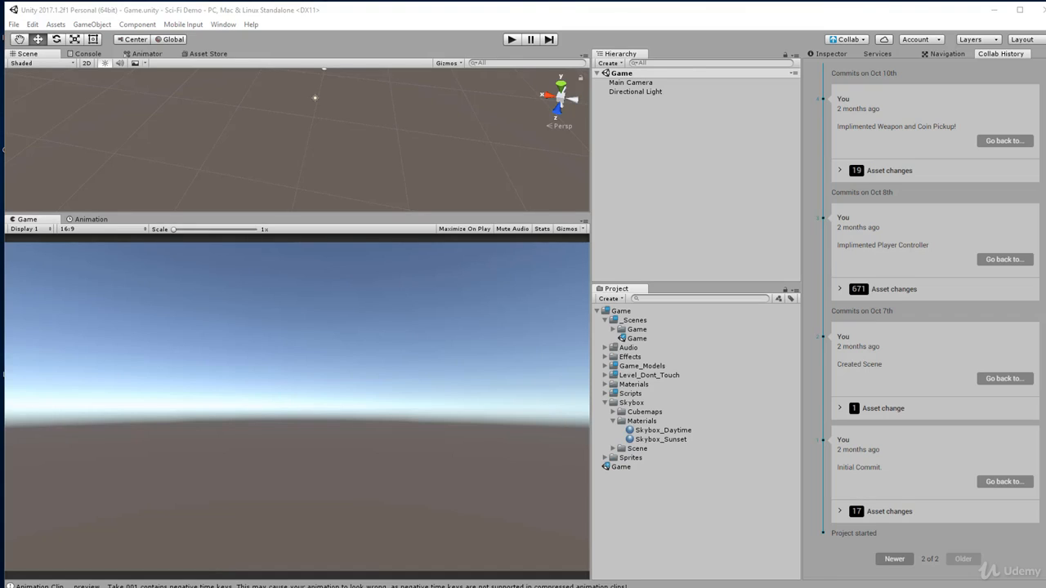
Step: Collapse the Skybox folder's Materials subfolder and then the Skybox folder itself
click(631, 402)
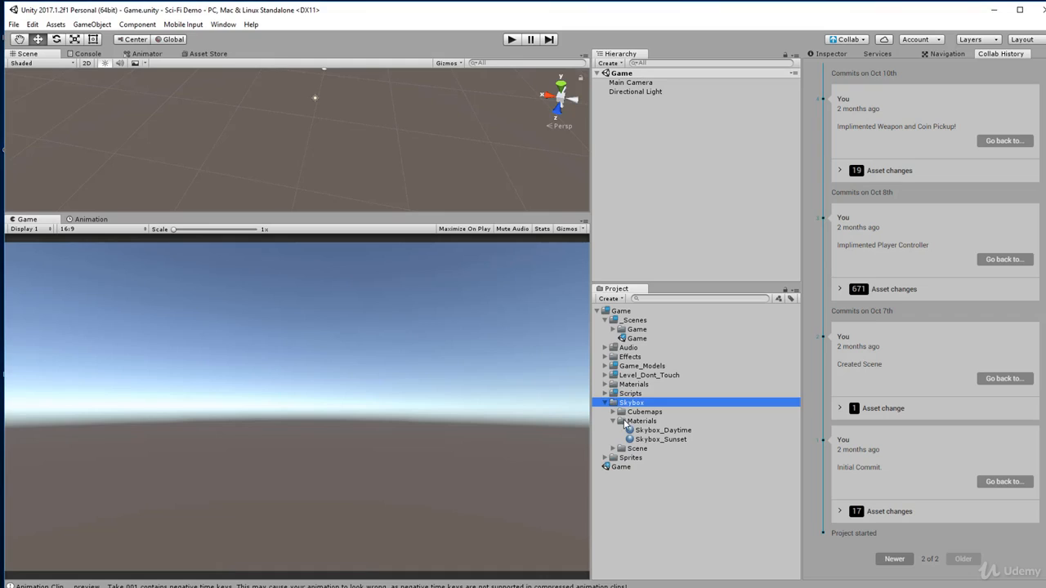
click(615, 421)
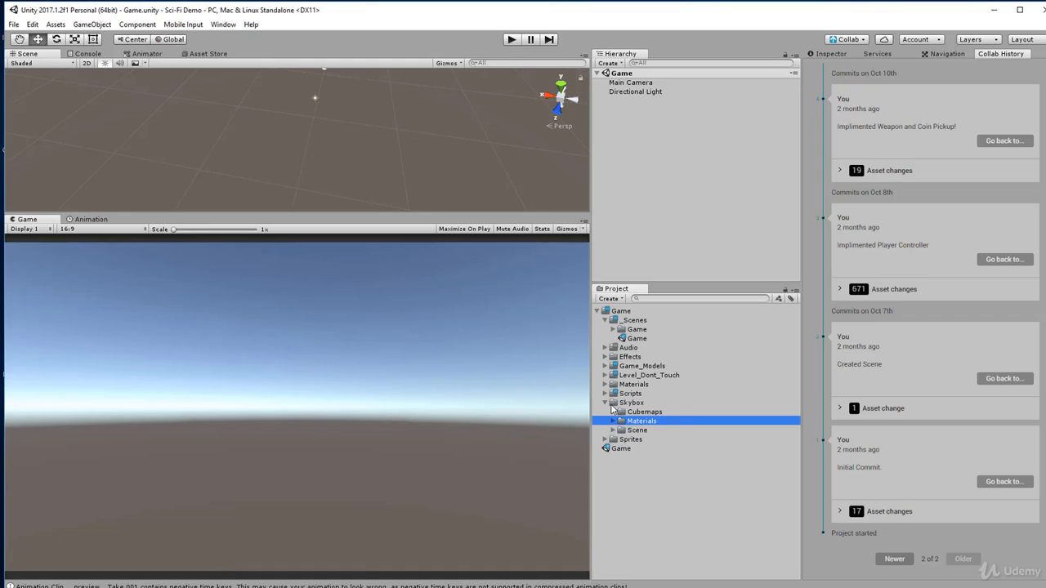
click(606, 401)
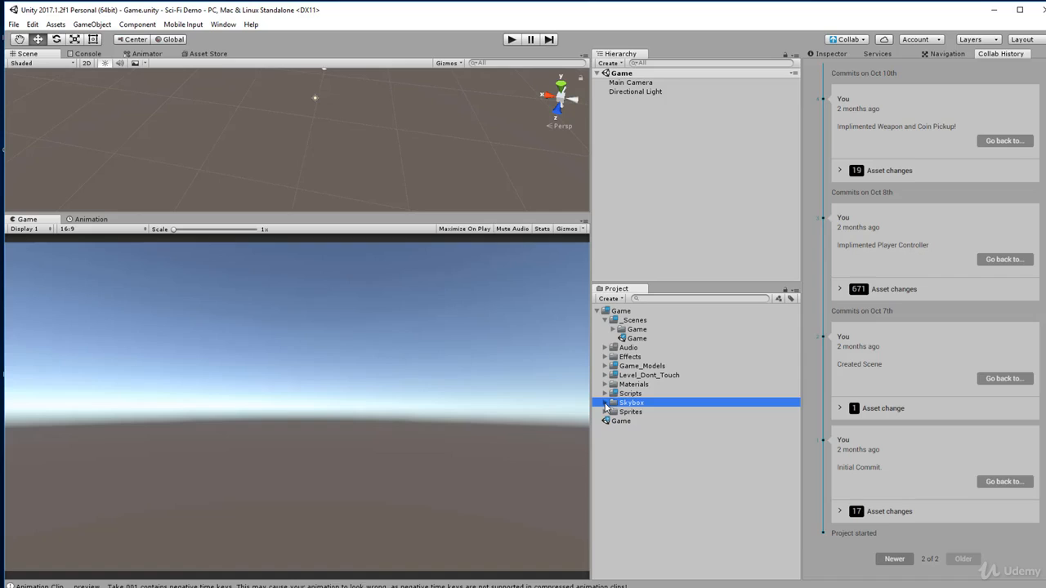
mouse_move(287, 92)
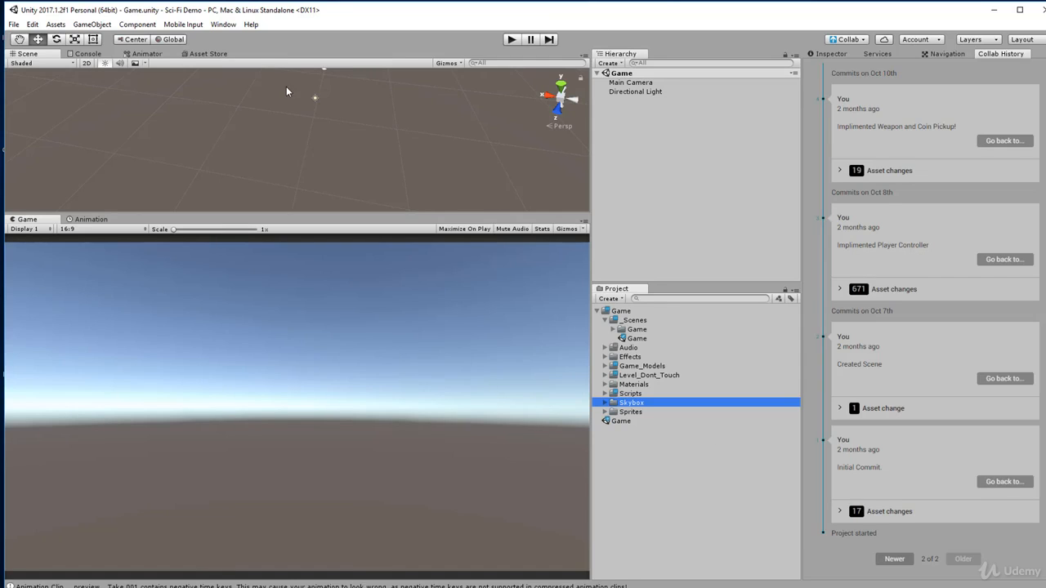
Step: Bring up the Lighting settings window from the Window menu, on the Scene tab
click(223, 24)
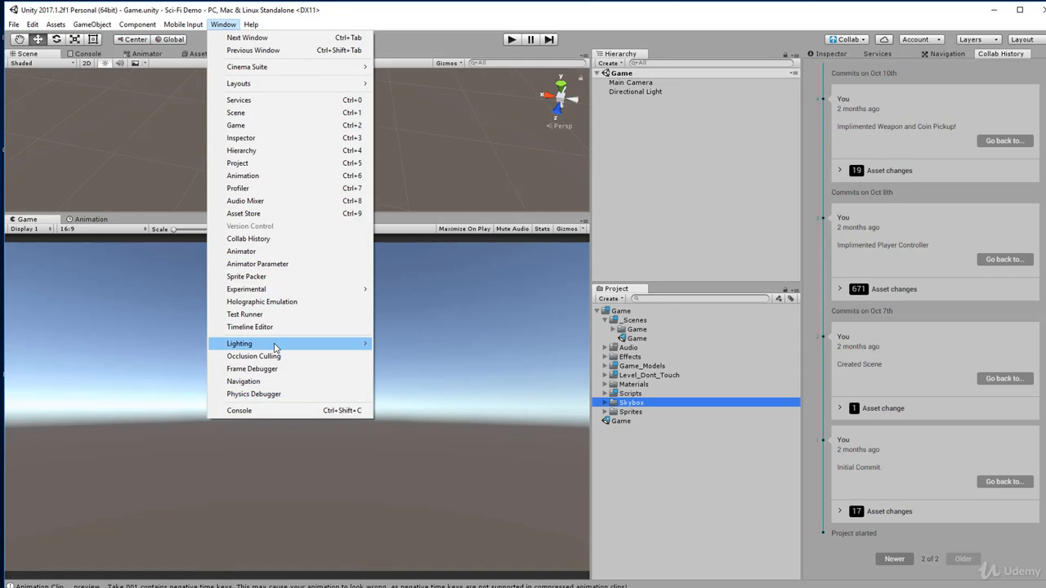
click(239, 343)
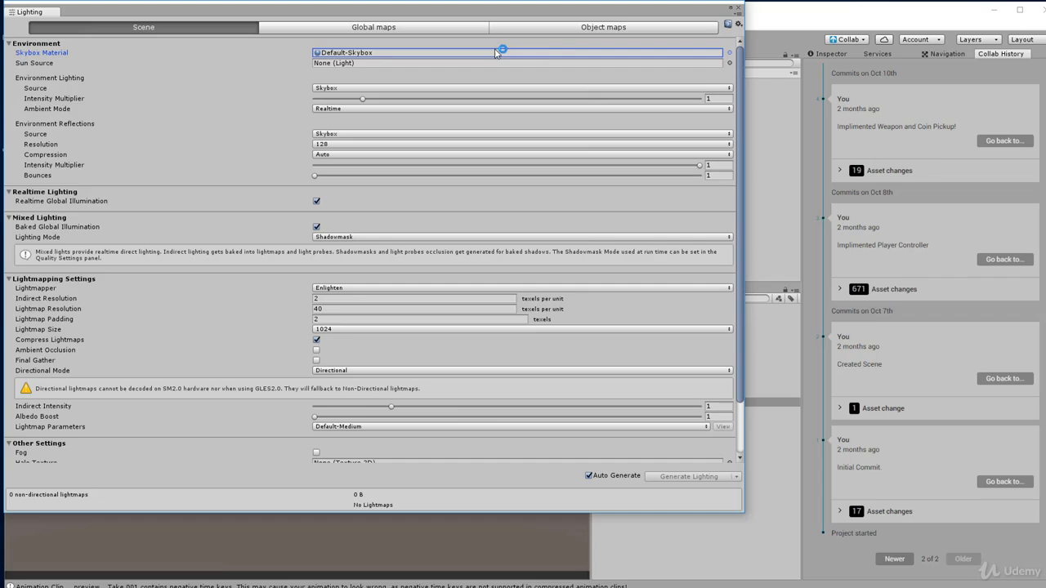
mouse_move(724, 51)
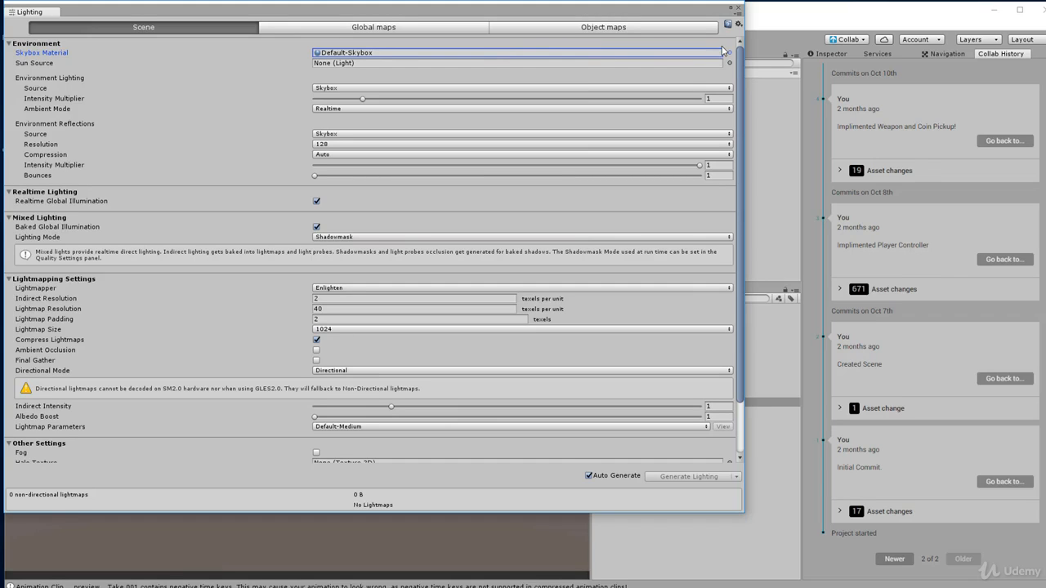
Step: Replace Default-Skybox with Skybox_Sunset as the scene's Skybox Material
click(727, 52)
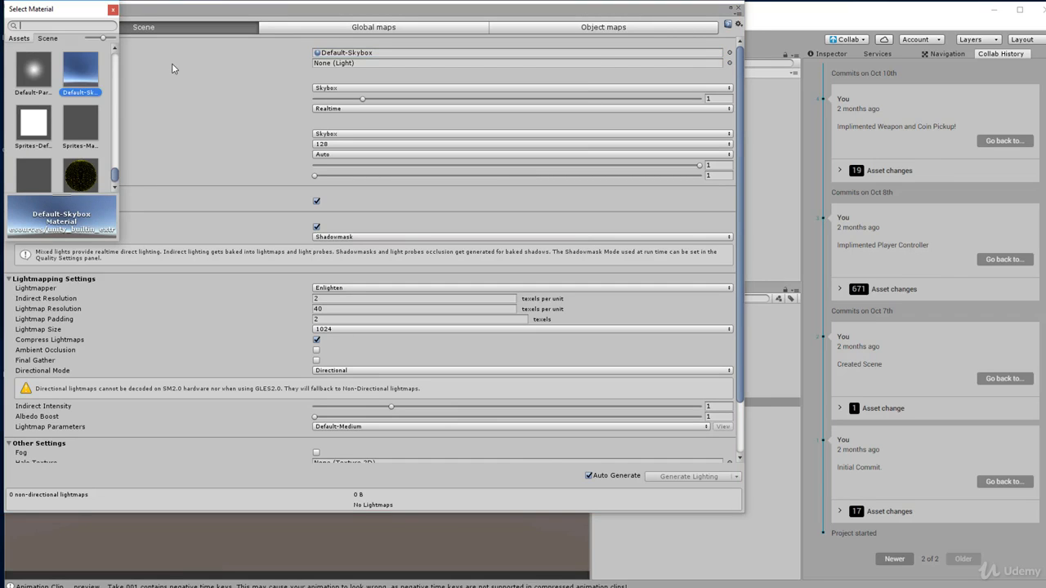
scroll(down, 3)
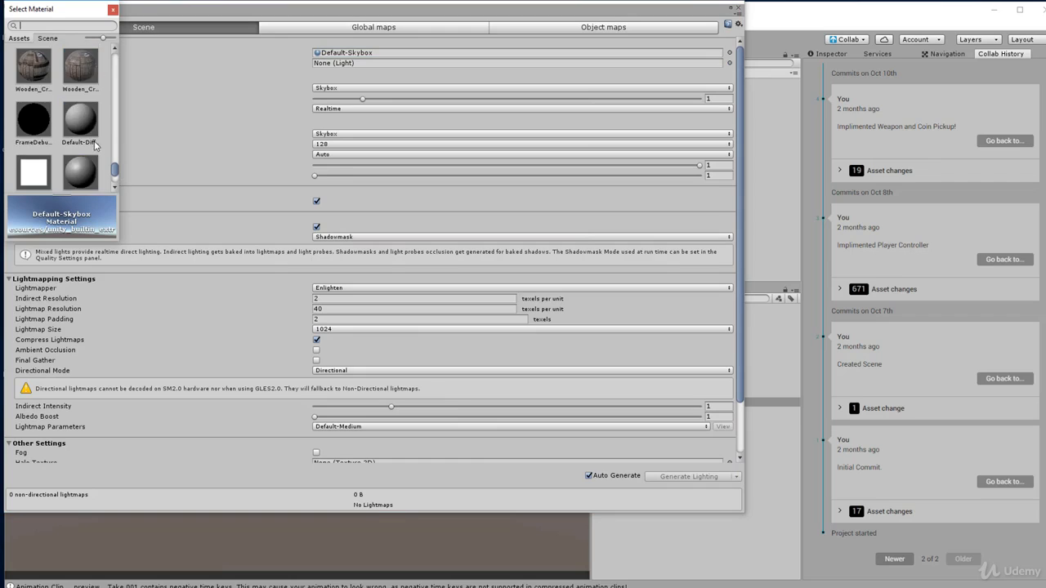
scroll(down, 3)
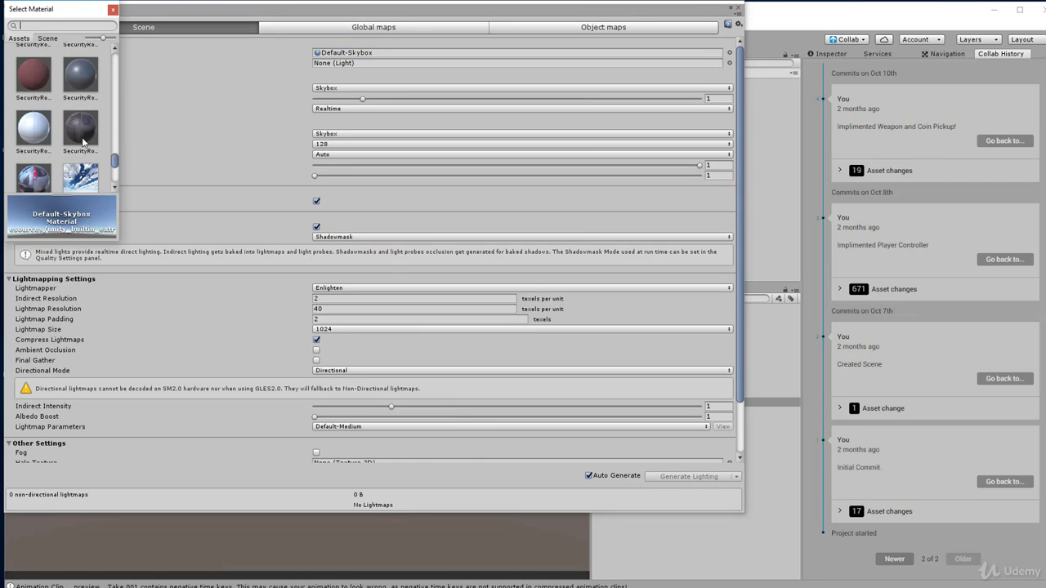
click(33, 159)
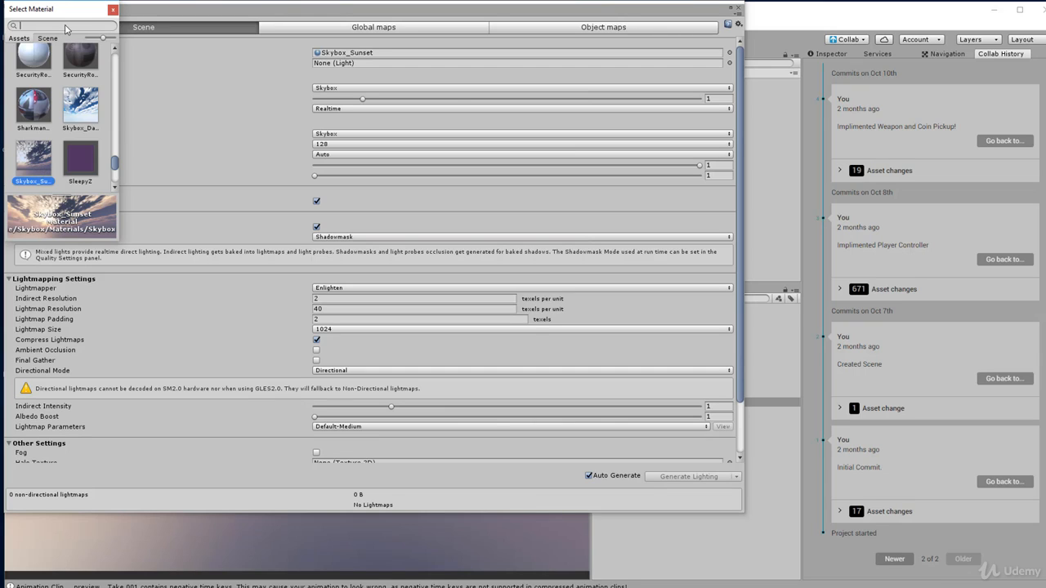
text(skybox)
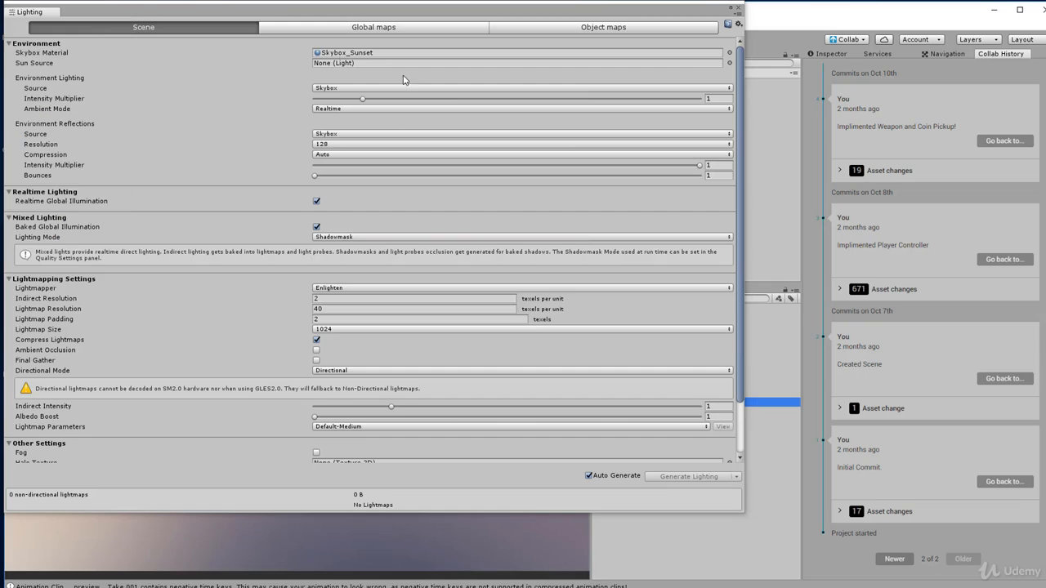
Step: Assign the scene's Directional Light as the Sun Source in Lighting settings
click(515, 52)
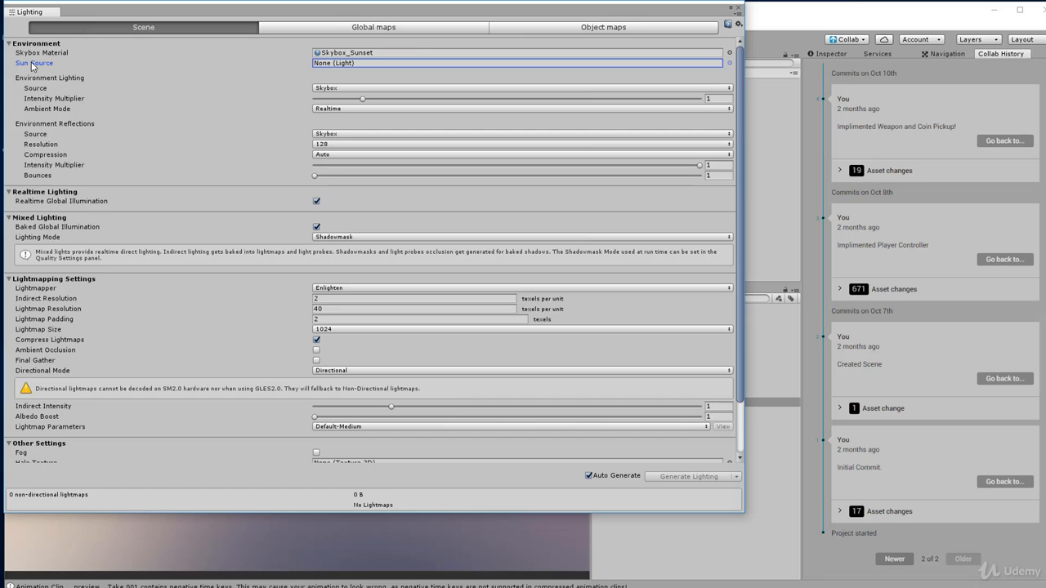
click(727, 63)
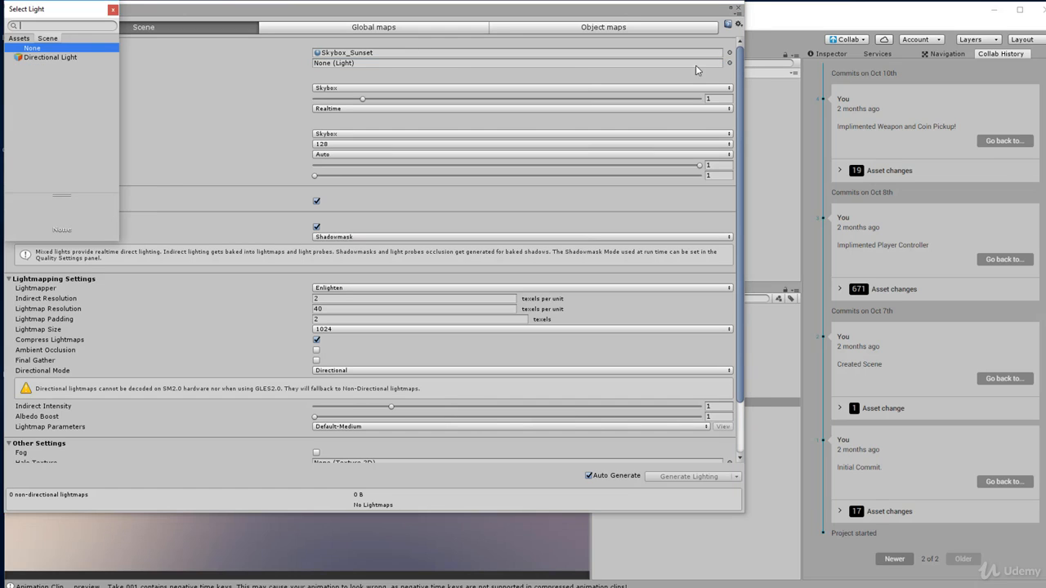
click(50, 57)
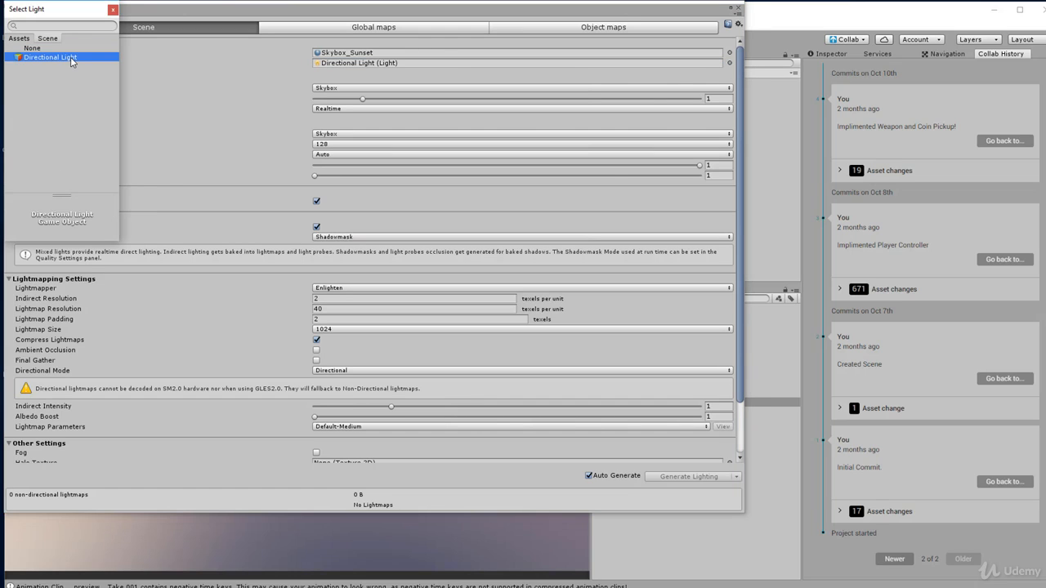